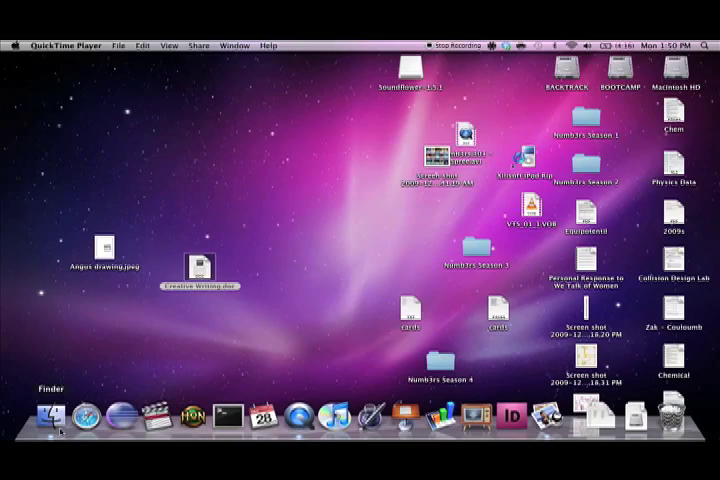
# Step: Open 'This is War.pdf' from Documents > OSA Magazine in Finder
pyautogui.click(47, 412)
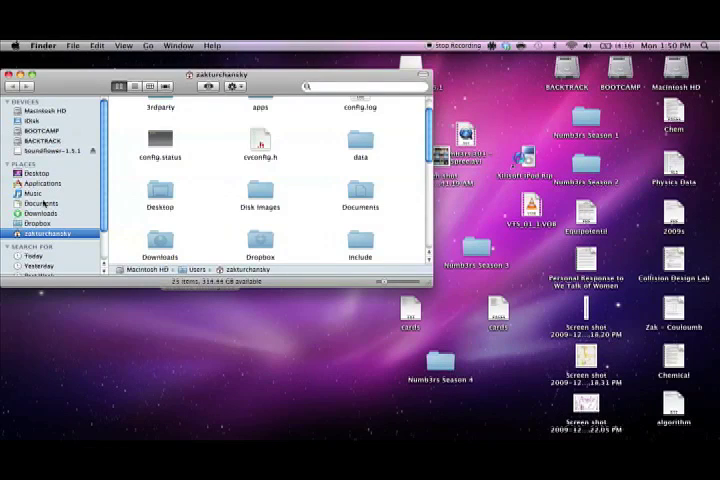
pyautogui.click(42, 203)
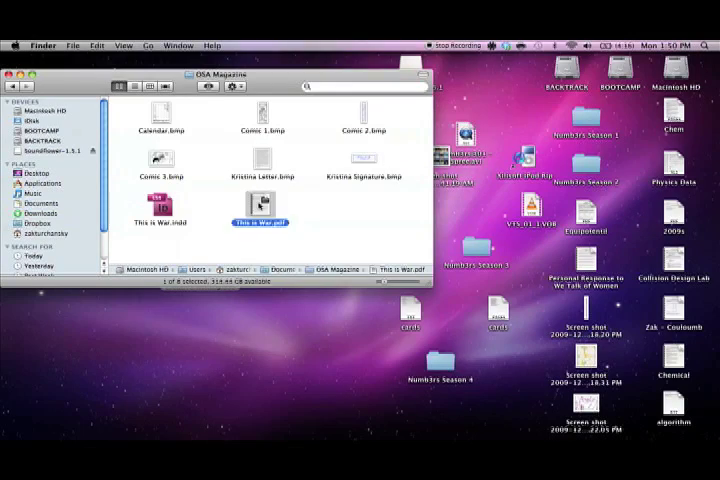
pyautogui.doubleClick(259, 210)
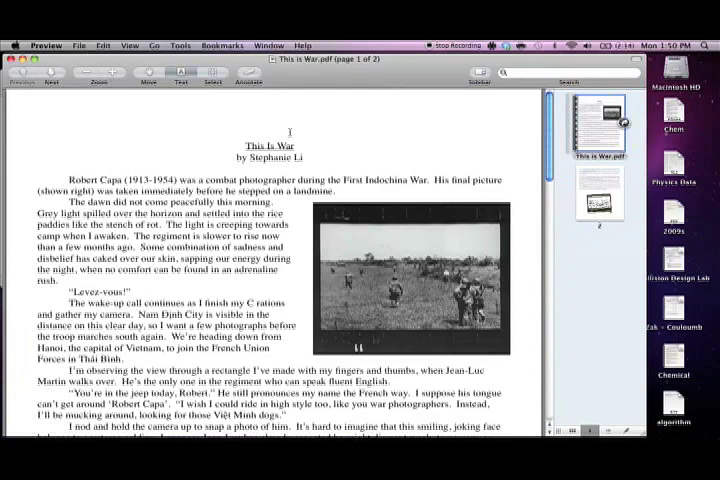
# Step: Select the first paragraph's text and scroll through both PDF pages
pyautogui.moveTo(249, 145); pyautogui.dragTo(311, 158)
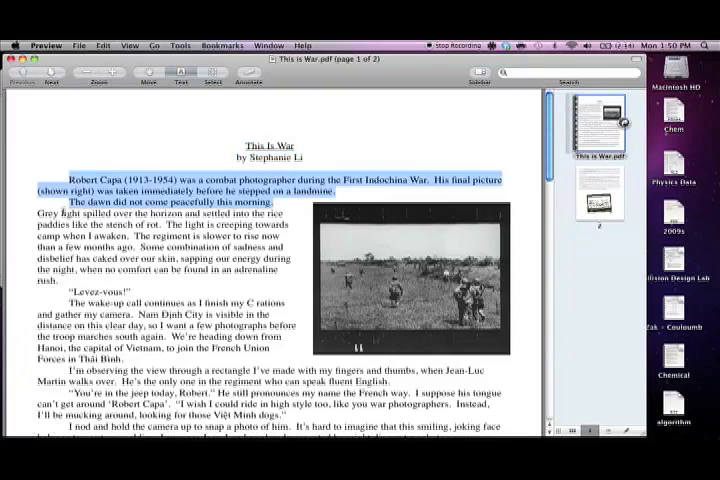
pyautogui.scroll(-3)
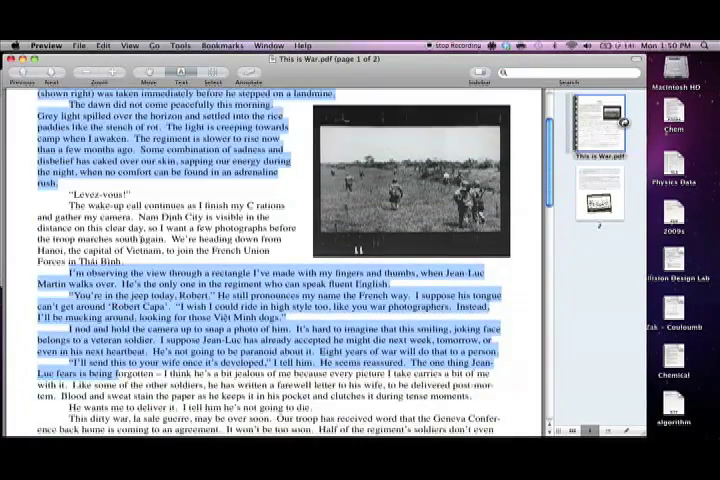
pyautogui.scroll(-3)
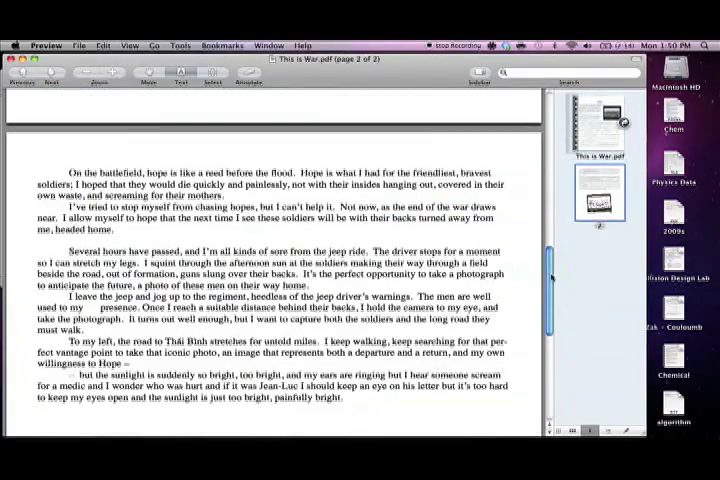
pyautogui.scroll(-3)
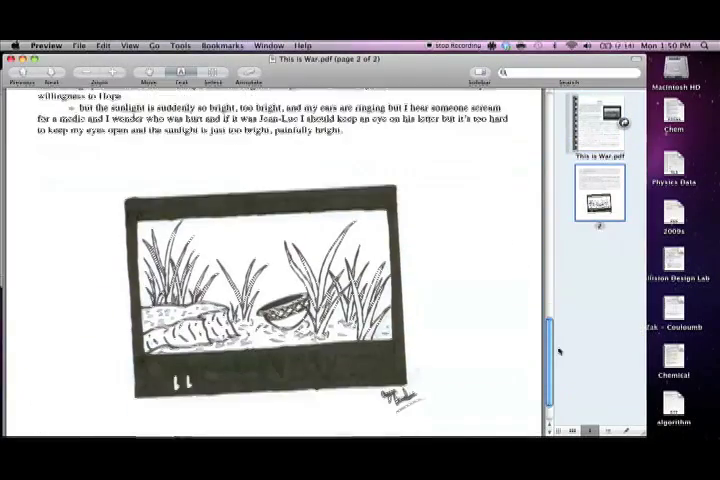
pyautogui.scroll(-3)
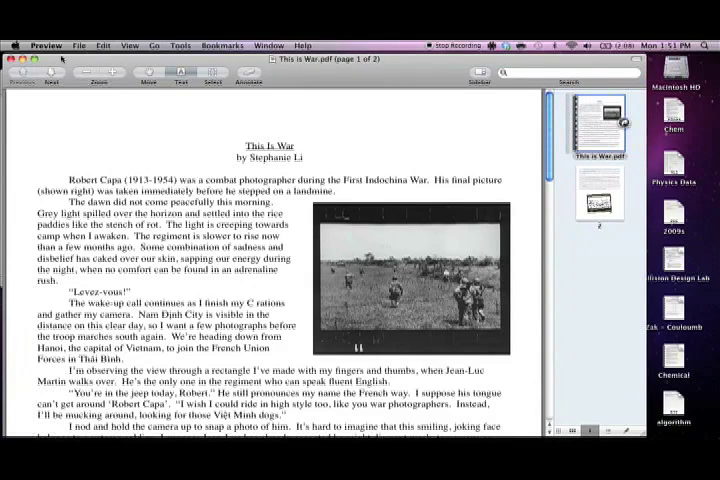
pyautogui.moveTo(85, 102)
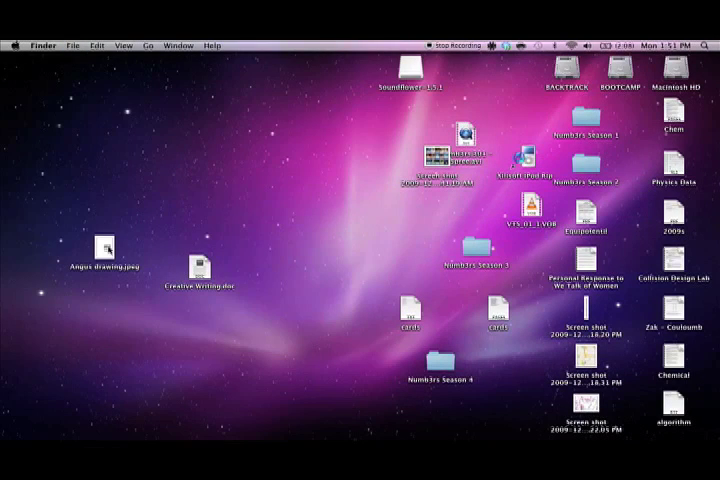
# Step: Open Creative Writing.doc in Pages and select the war photo in the story
pyautogui.click(201, 259)
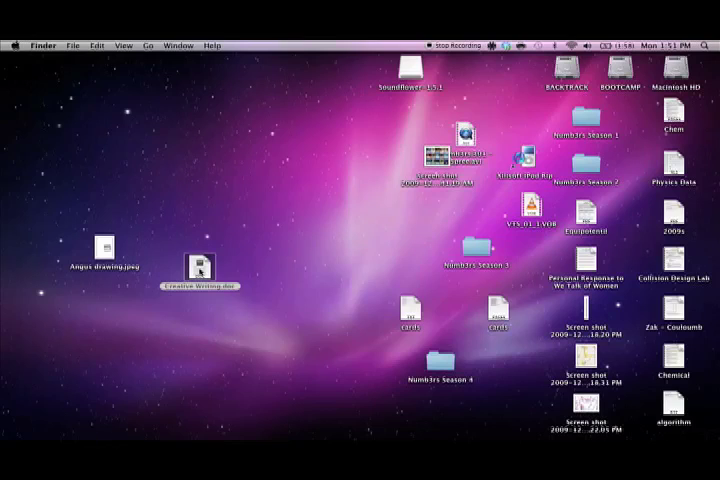
pyautogui.doubleClick(198, 258)
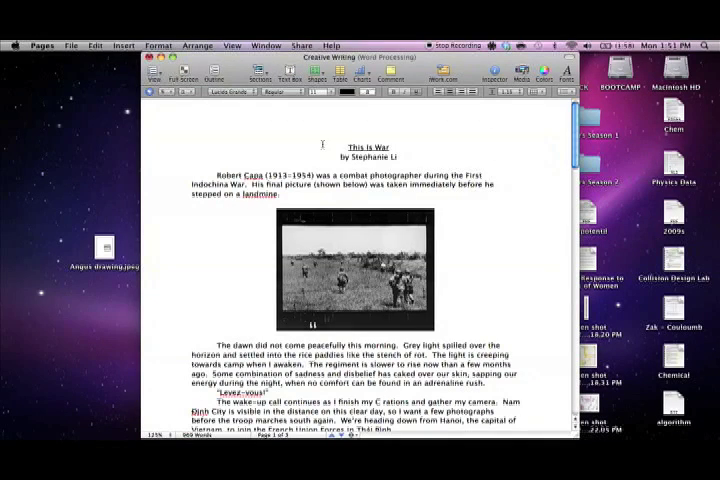
pyautogui.scroll(-3)
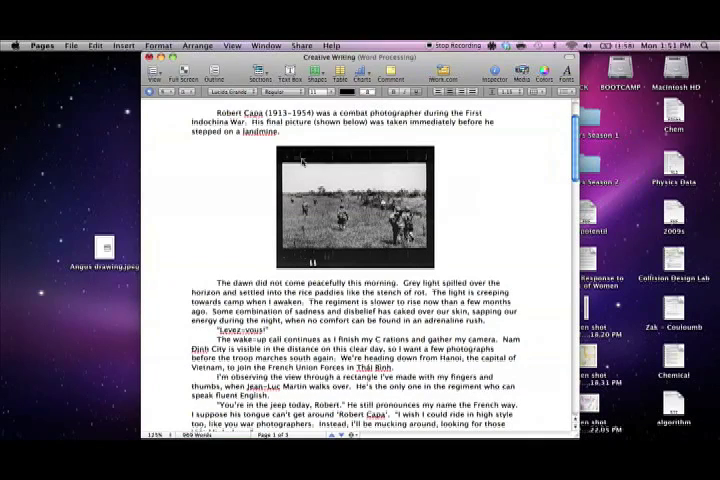
pyautogui.click(355, 205)
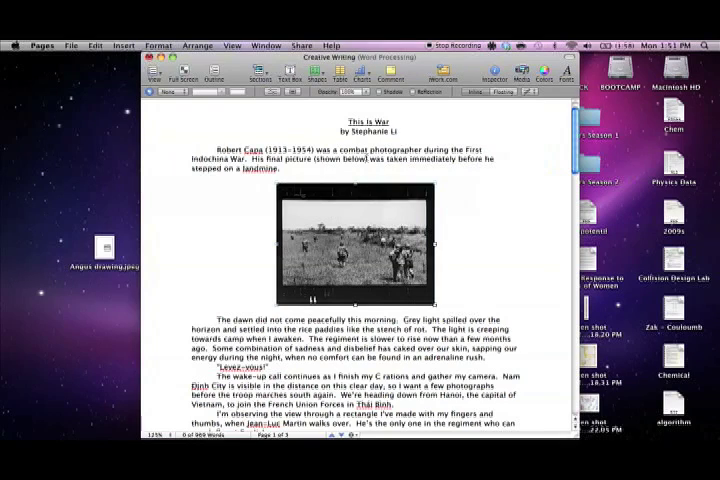
pyautogui.doubleClick(340, 160)
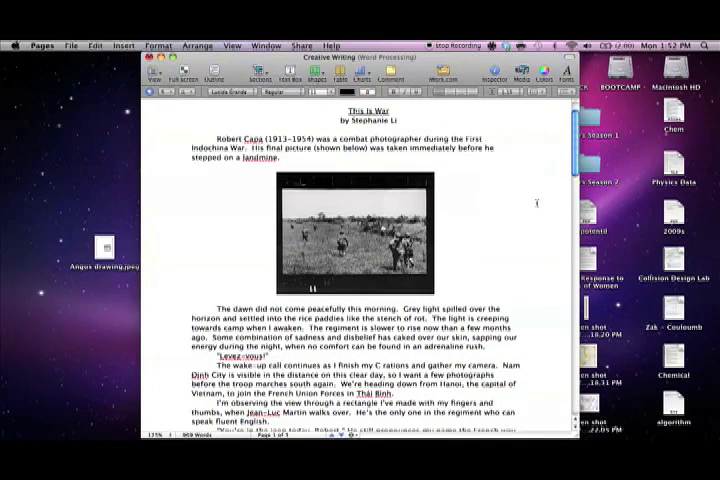
pyautogui.moveTo(172, 228)
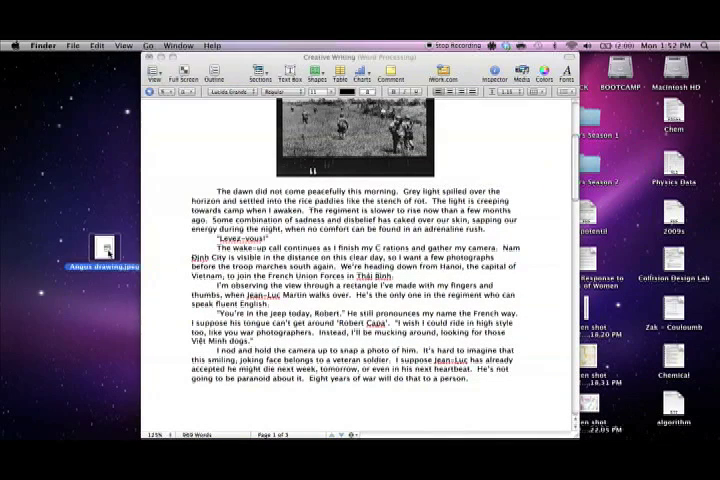
# Step: Open Angus drawing.jpeg from the desktop in Preview
pyautogui.doubleClick(97, 240)
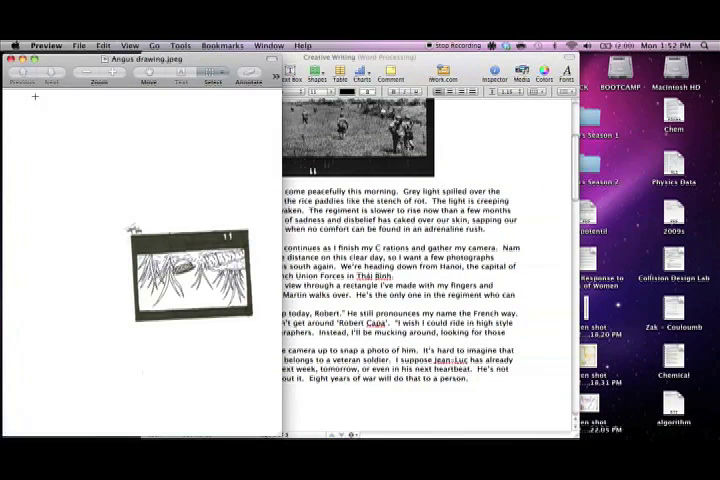
pyautogui.moveTo(103, 215)
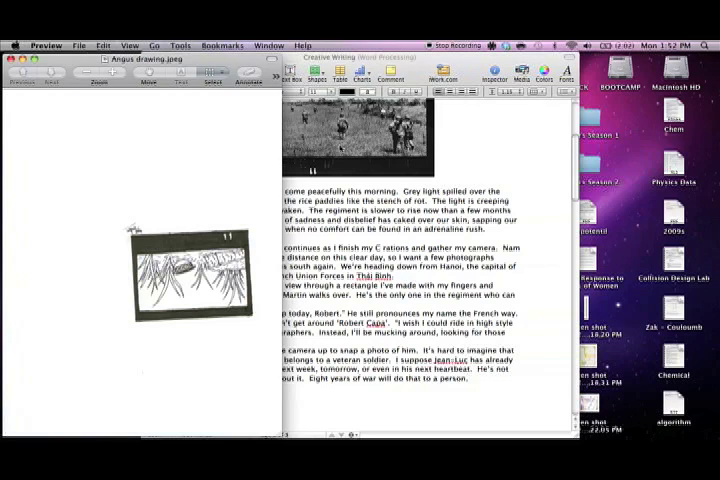
pyautogui.moveTo(483, 417)
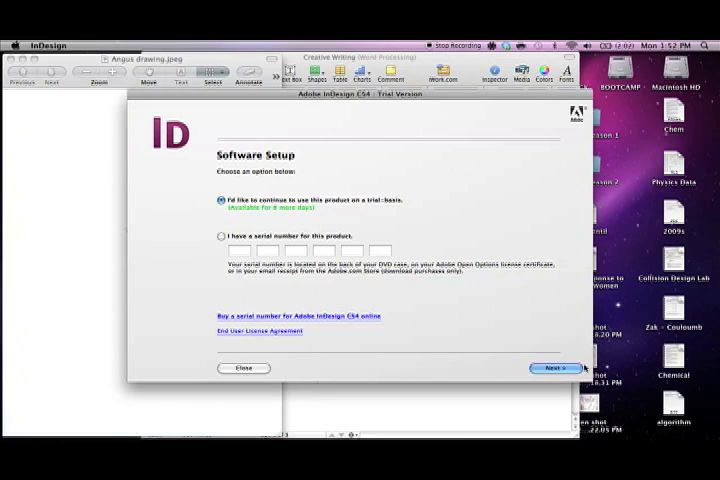
# Step: Continue with the InDesign trial and proceed past Software Setup
pyautogui.click(555, 368)
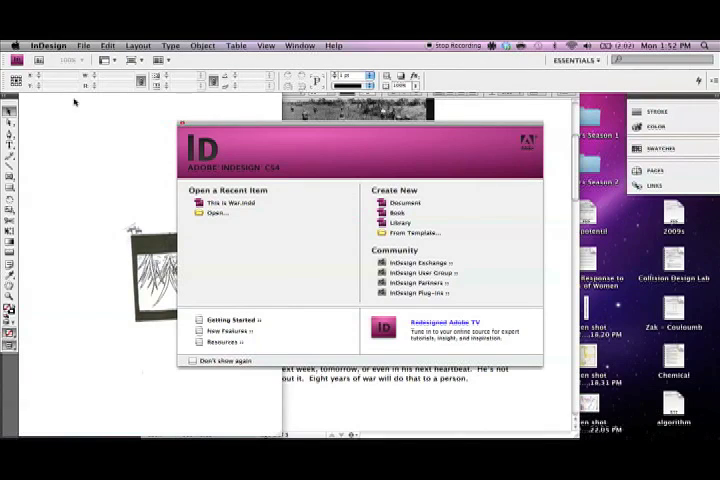
pyautogui.click(235, 202)
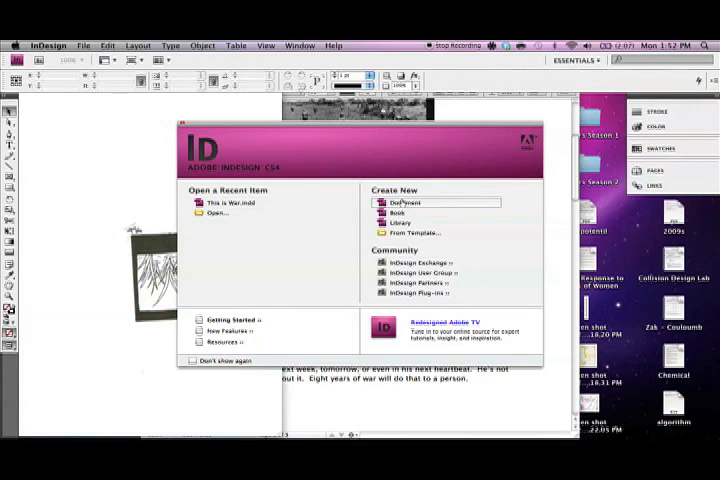
pyautogui.moveTo(388, 202)
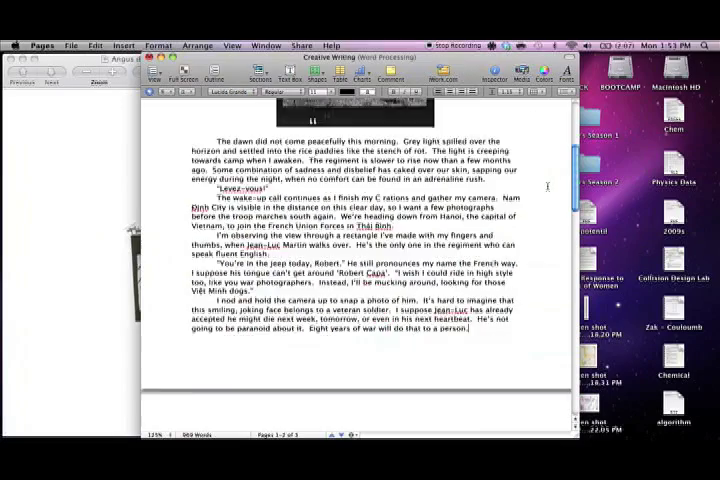
pyautogui.scroll(-3)
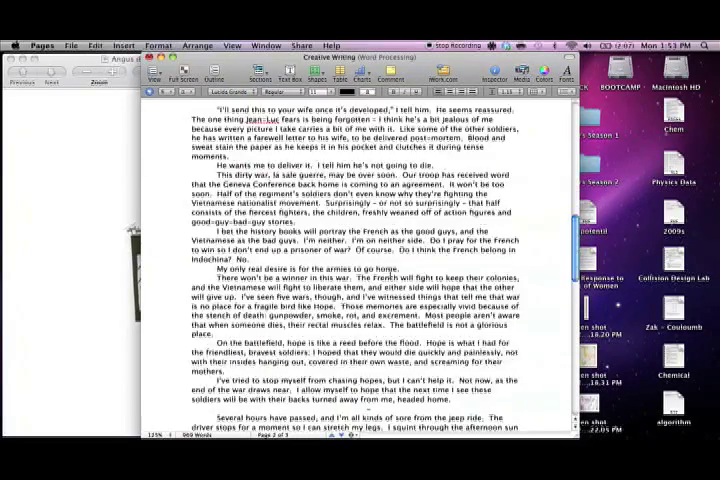
pyautogui.scroll(-3)
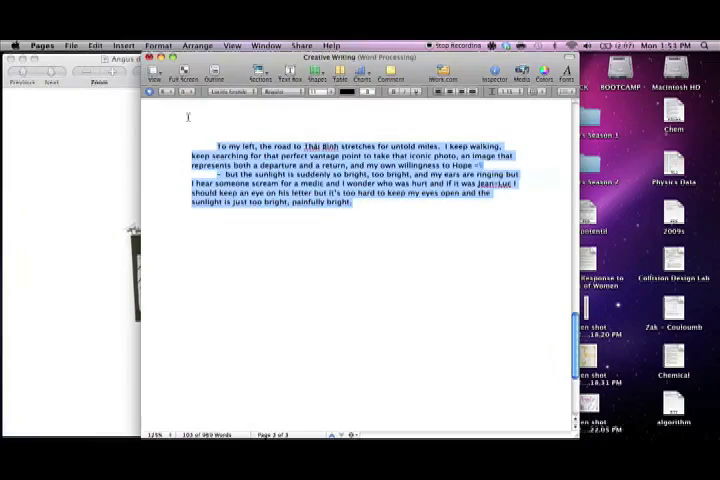
pyautogui.scroll(-3)
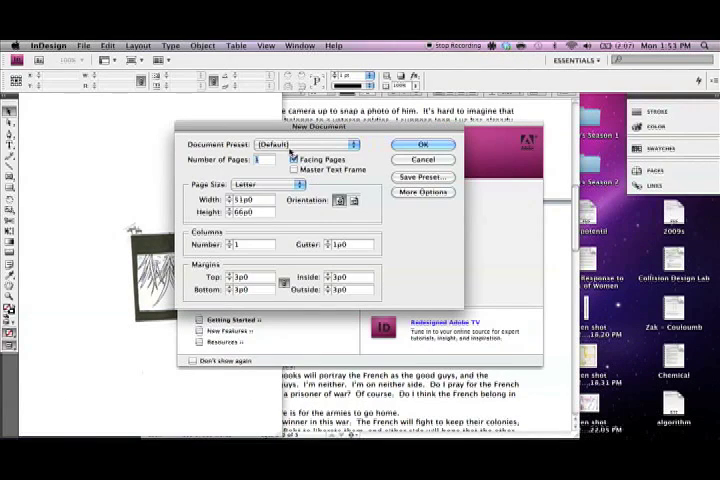
# Step: Create a 2-page Letter document with facing pages
pyautogui.click(281, 155)
pyautogui.write('2')
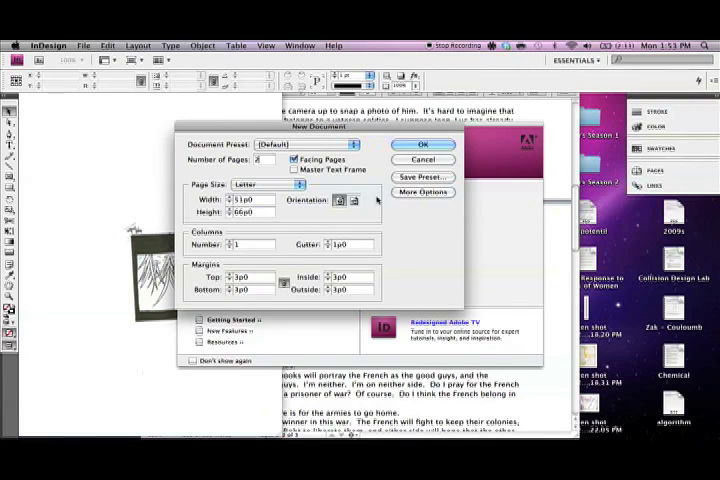
pyautogui.click(350, 200)
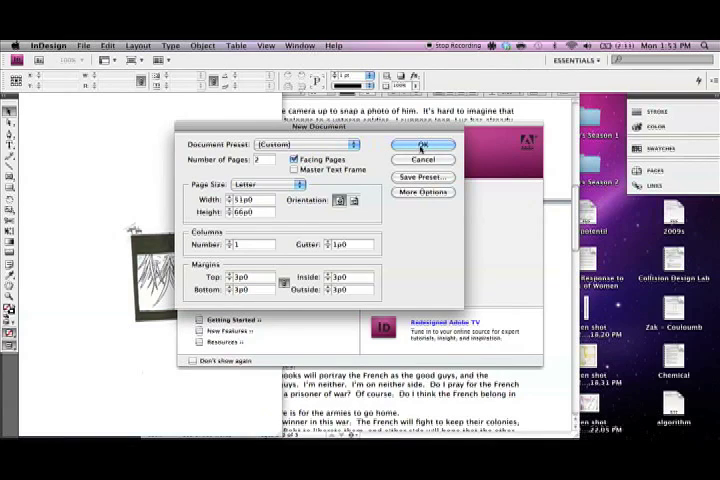
pyautogui.click(421, 145)
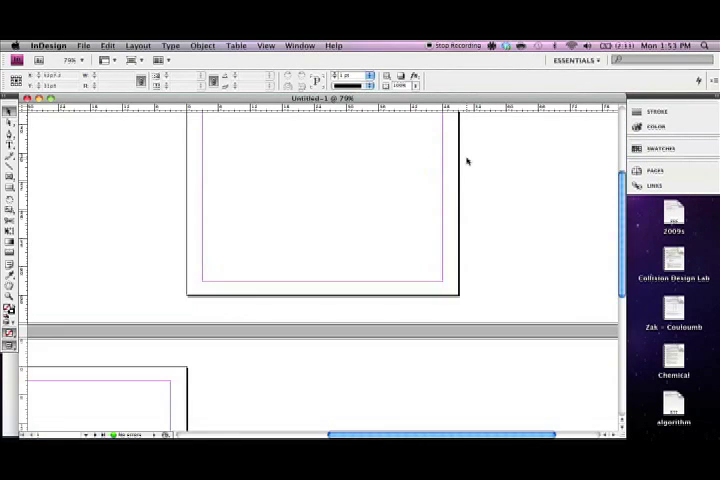
pyautogui.scroll(-3)
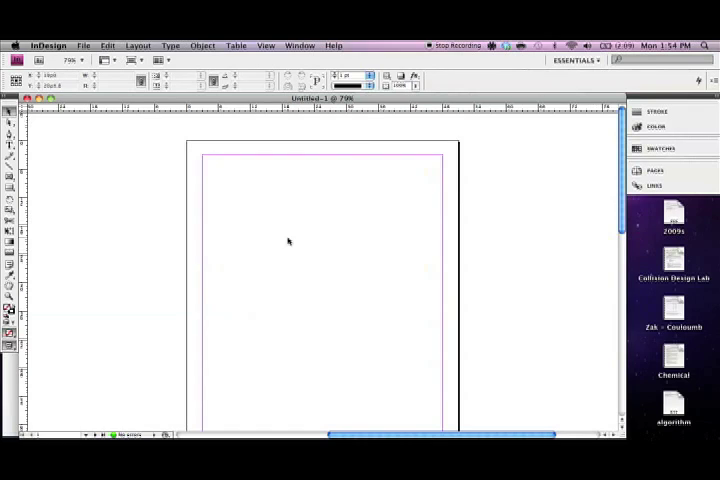
pyautogui.moveTo(369, 221)
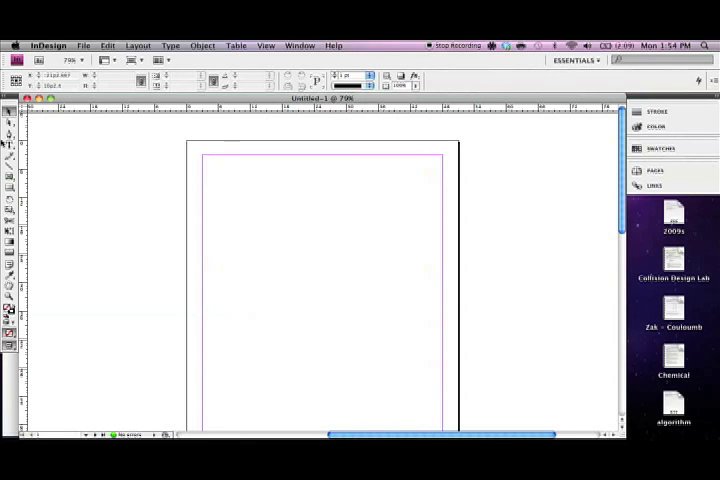
# Step: Draw a text frame near the page top, type 'Hello World' and select it
pyautogui.click(9, 148)
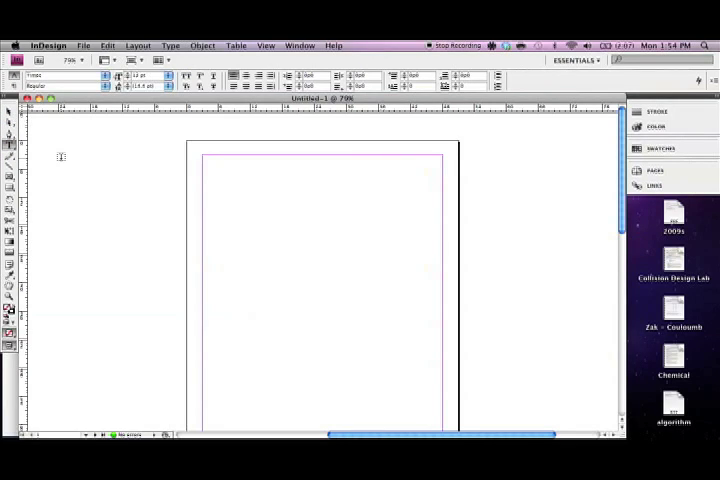
pyautogui.moveTo(250, 192)
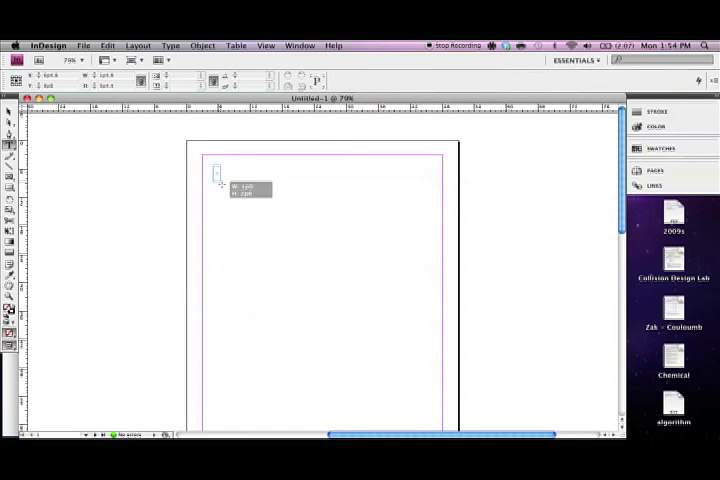
pyautogui.moveTo(217, 168); pyautogui.dragTo(420, 330)
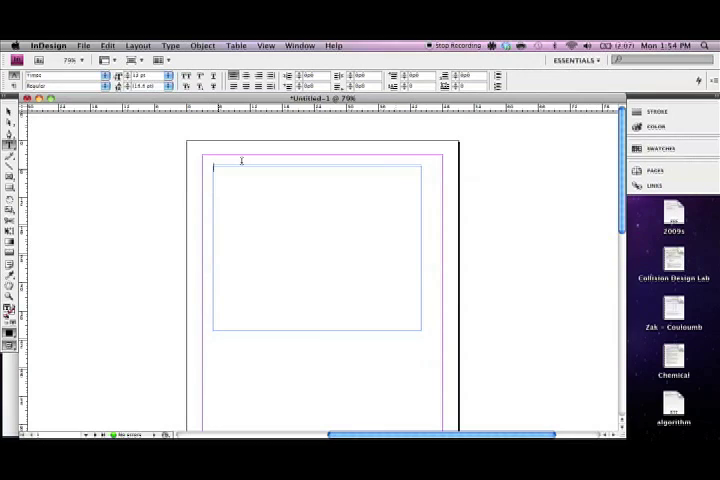
pyautogui.write('Hello')
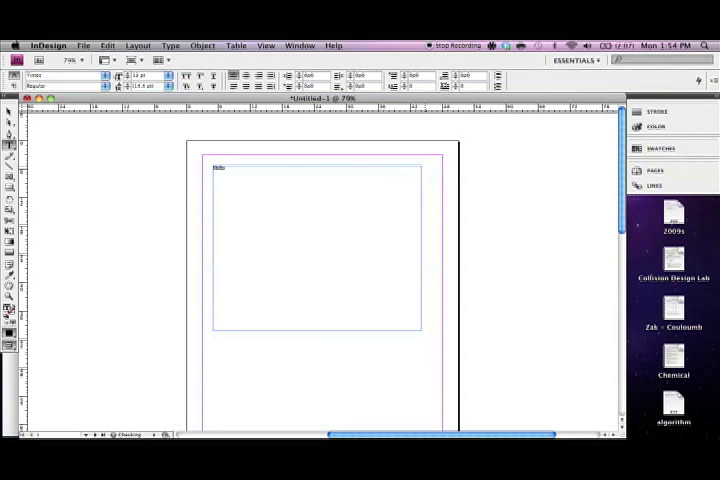
pyautogui.write('World')
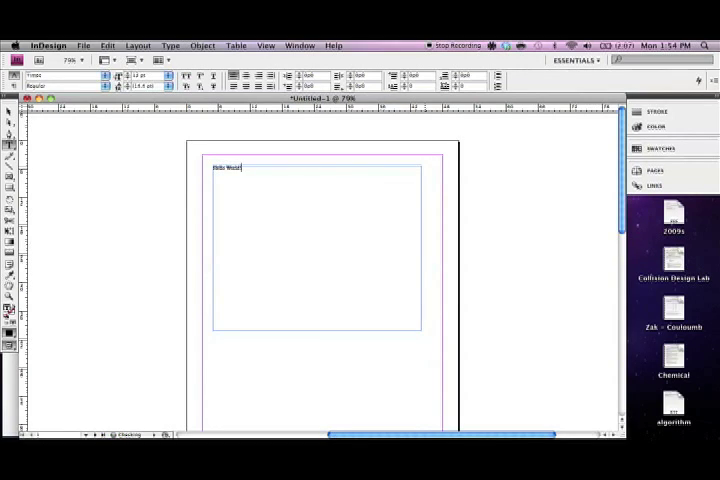
pyautogui.doubleClick(235, 167)
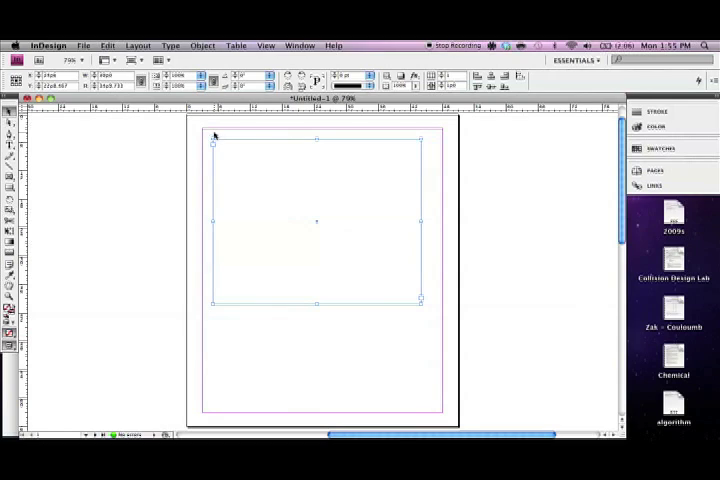
pyautogui.moveTo(487, 154)
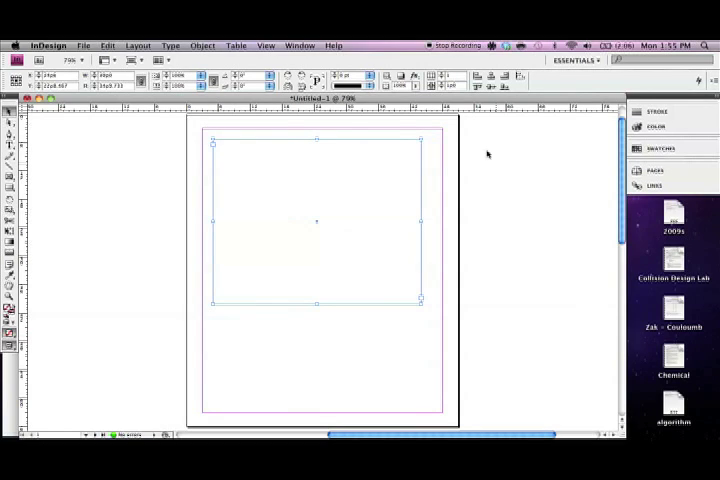
pyautogui.moveTo(447, 181)
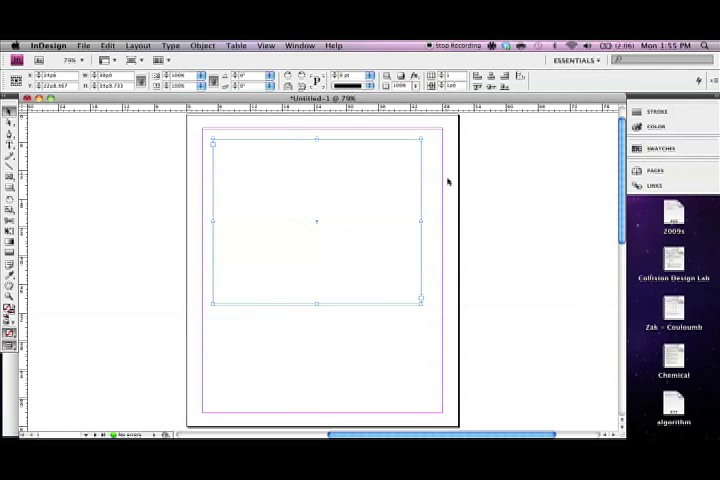
pyautogui.moveTo(205, 150)
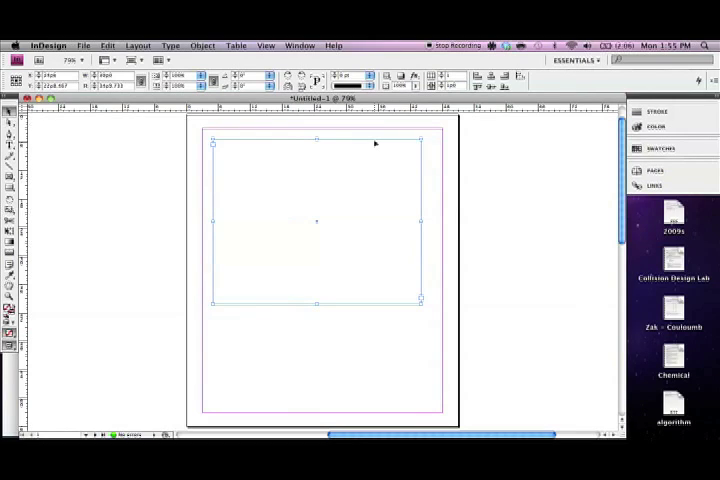
pyautogui.moveTo(460, 203)
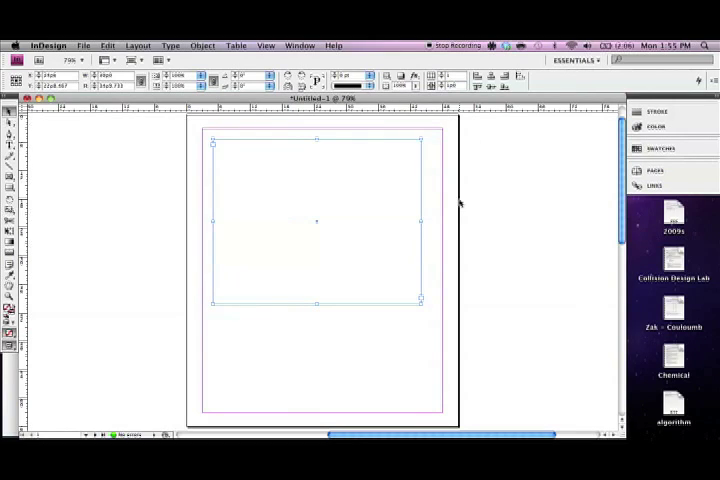
pyautogui.moveTo(461, 157)
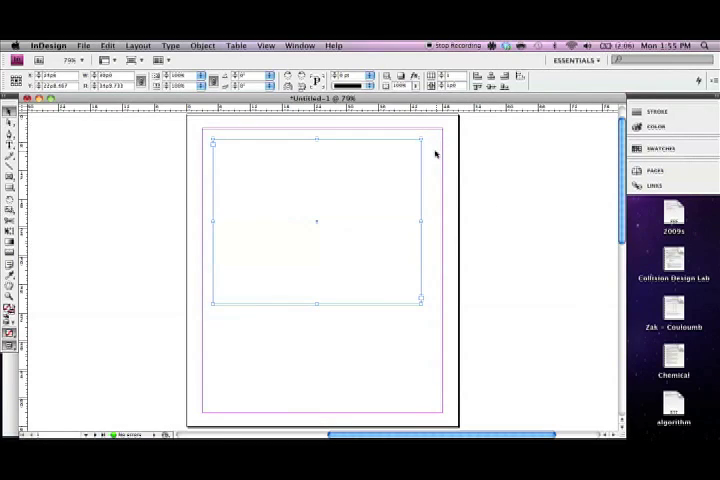
pyautogui.moveTo(482, 155)
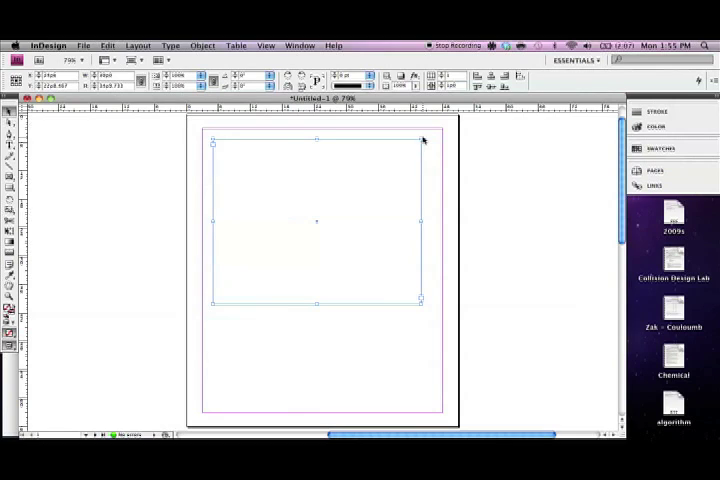
pyautogui.moveTo(418, 156)
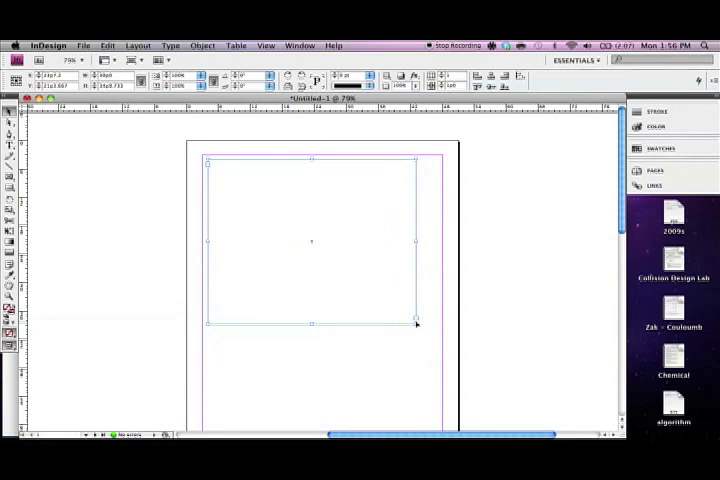
# Step: Drag the frame's bottom-right handle down to the bottom-right page margin
pyautogui.moveTo(417, 322); pyautogui.dragTo(413, 327)
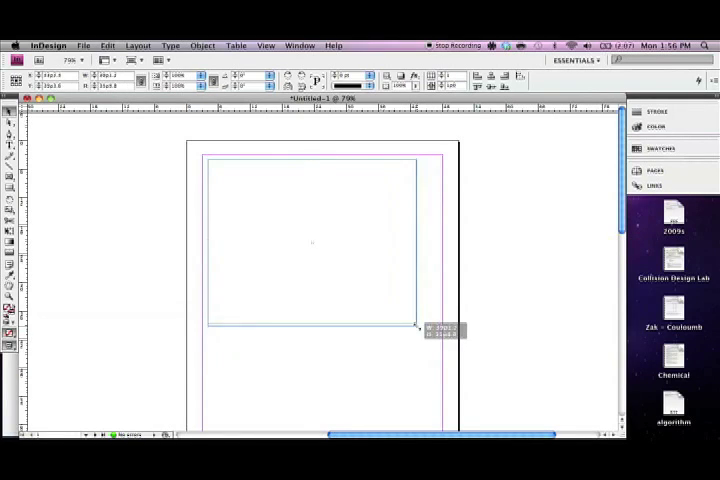
pyautogui.moveTo(414, 328); pyautogui.dragTo(428, 388)
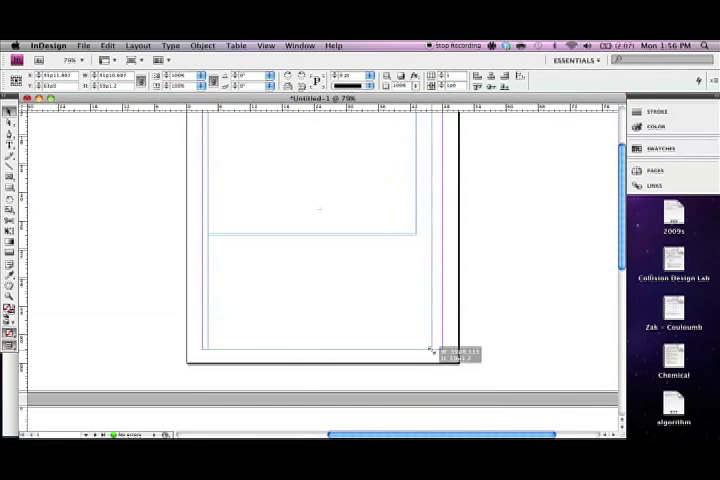
pyautogui.moveTo(430, 350); pyautogui.dragTo(438, 346)
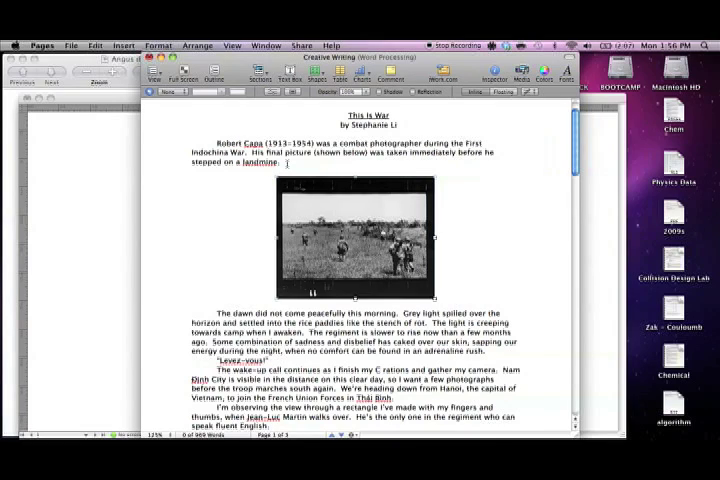
pyautogui.moveTo(197, 197)
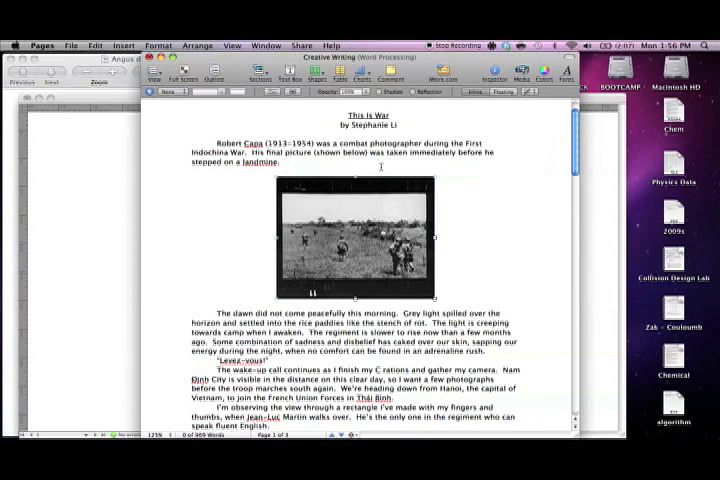
pyautogui.moveTo(231, 241)
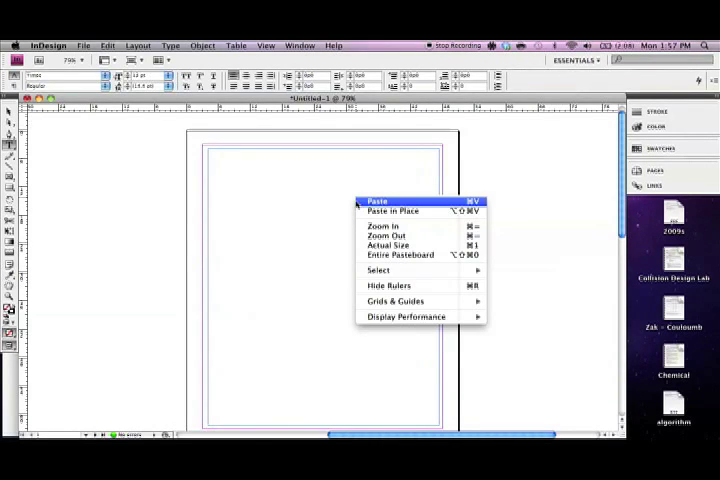
# Step: Paste the war photo and move it toward the page's upper right
pyautogui.click(377, 201)
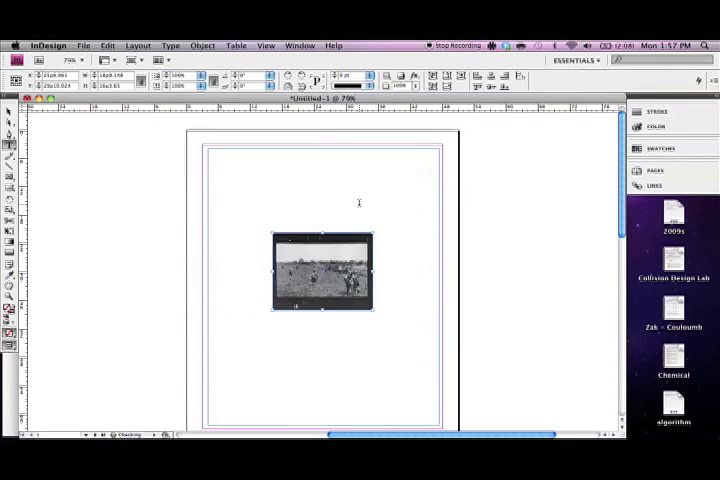
pyautogui.click(8, 111)
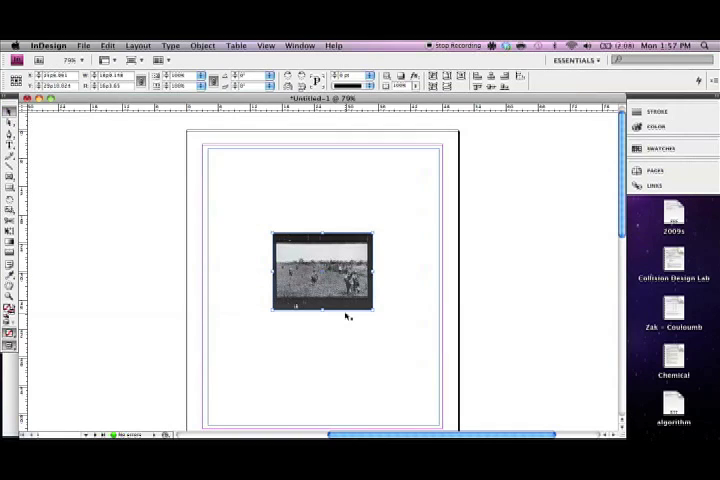
pyautogui.moveTo(324, 271); pyautogui.dragTo(384, 240)
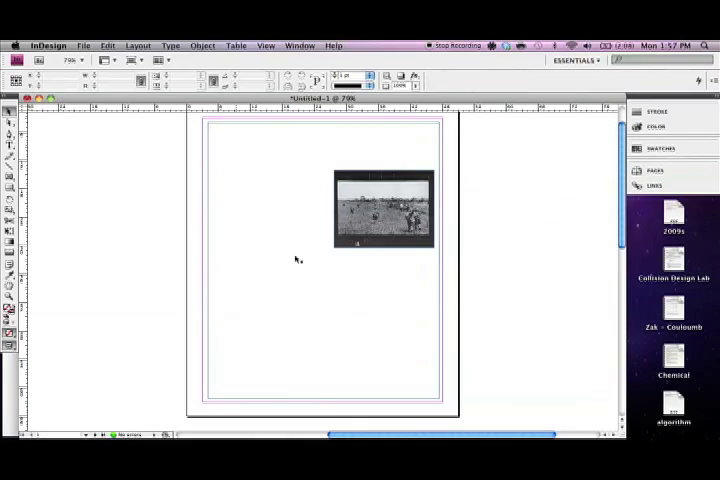
# Step: Paste the This Is War story text into the page's text frame
pyautogui.rightClick(295, 260)
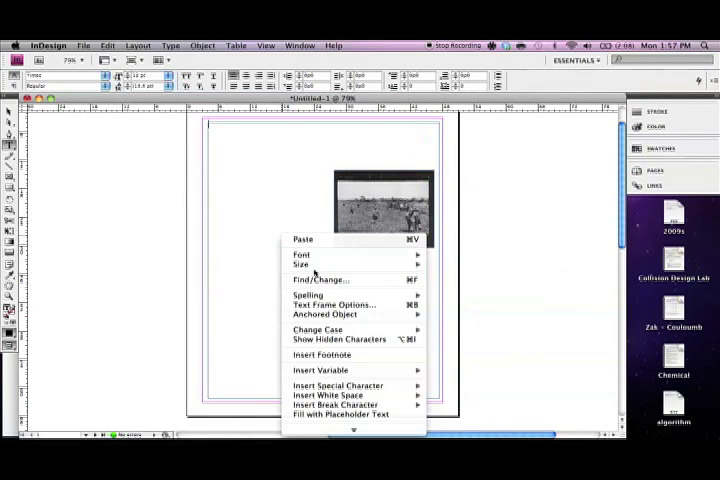
pyautogui.click(287, 248)
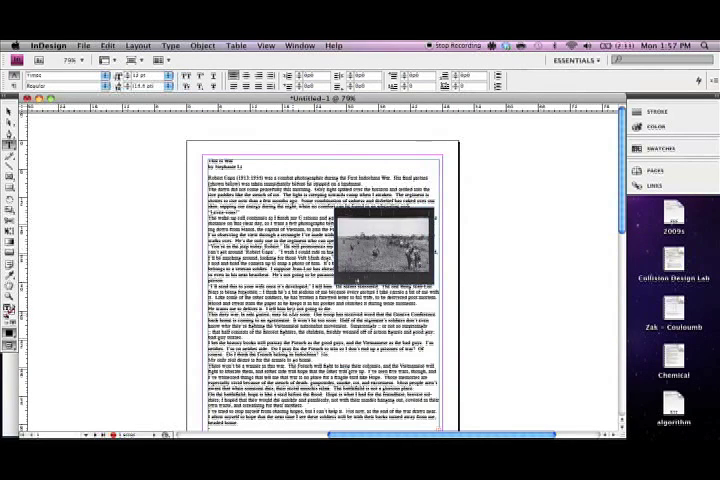
pyautogui.click(106, 45)
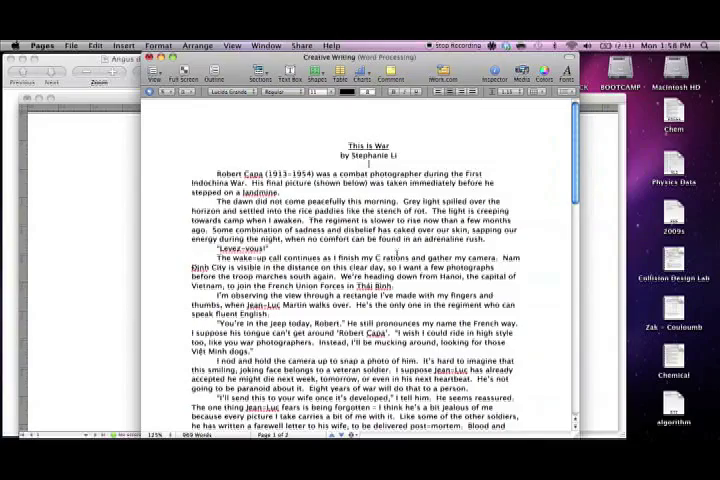
# Step: Scroll down through the This Is War story to check it runs without the photo
pyautogui.scroll(-3)
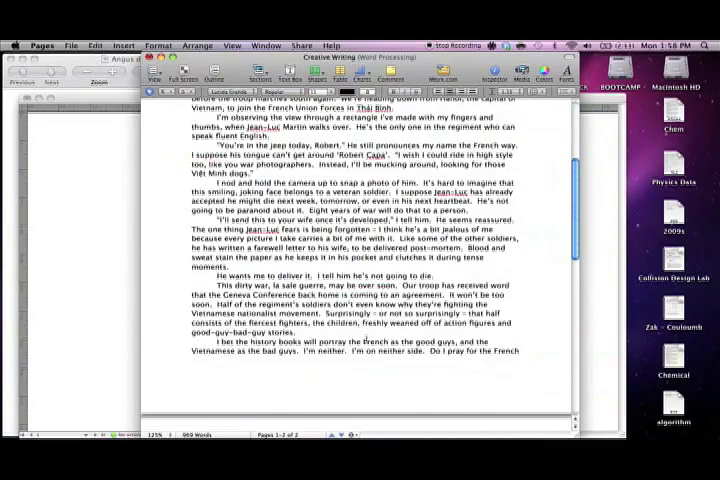
pyautogui.scroll(-3)
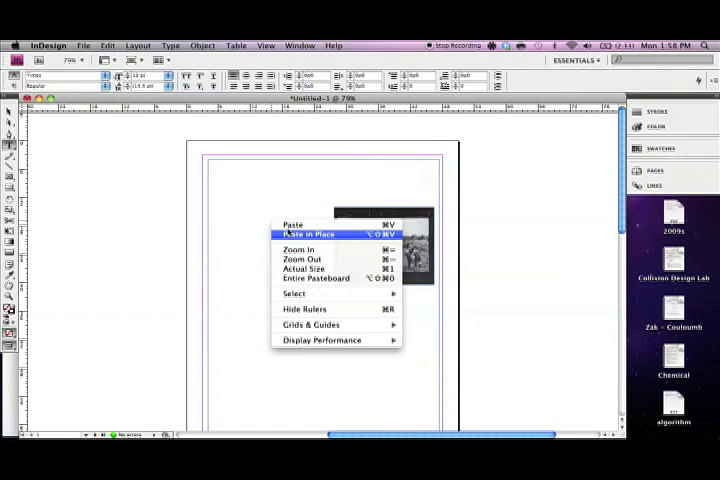
# Step: Use Paste in Place to return the story text as a small frame beside the photo
pyautogui.click(307, 234)
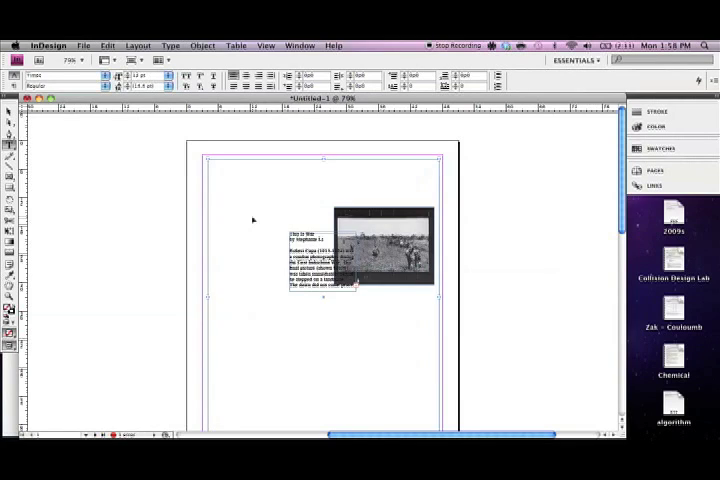